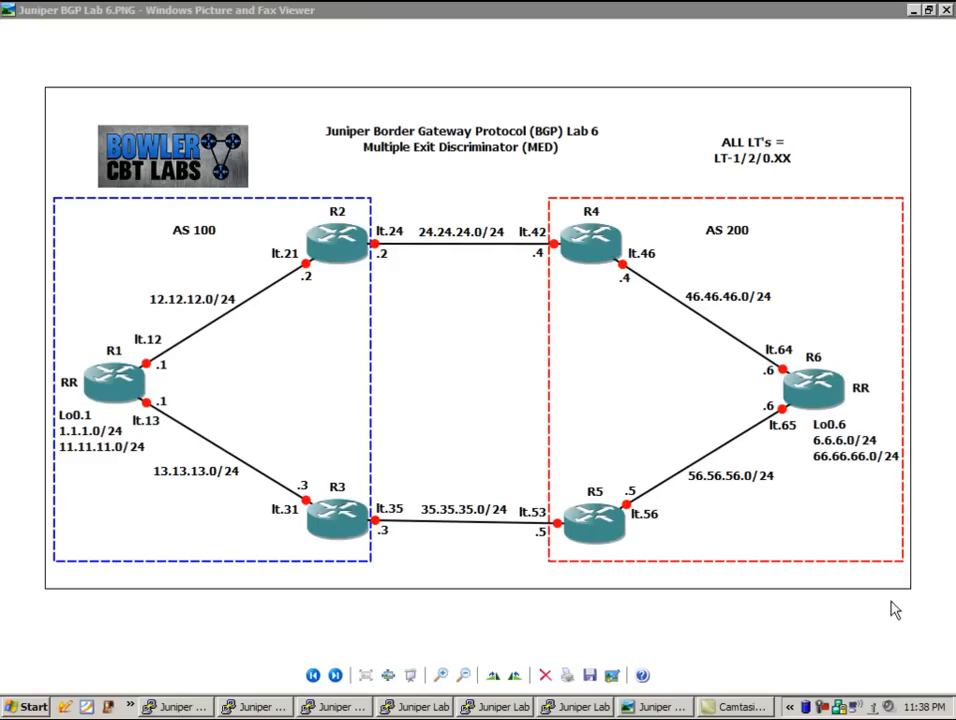
mouse_move(276, 212)
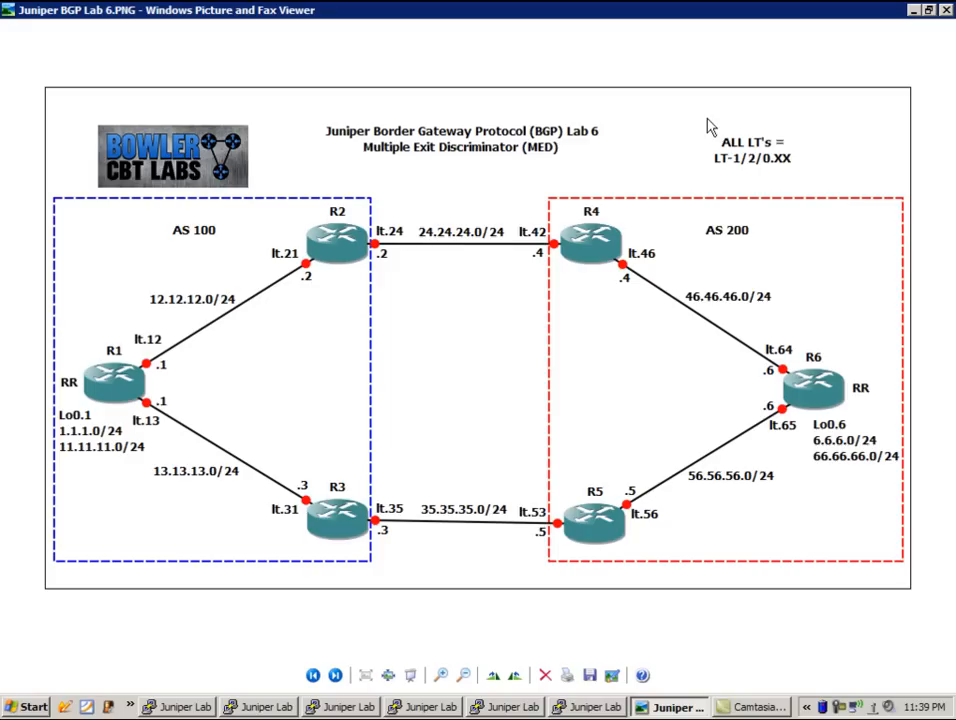
mouse_move(740, 172)
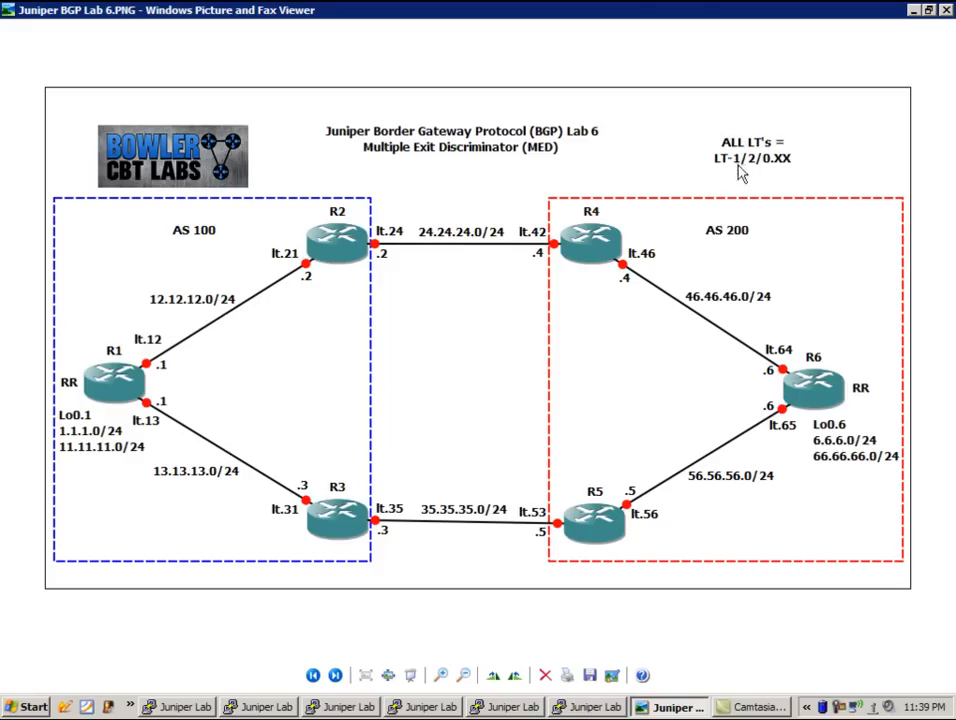
mouse_move(300, 478)
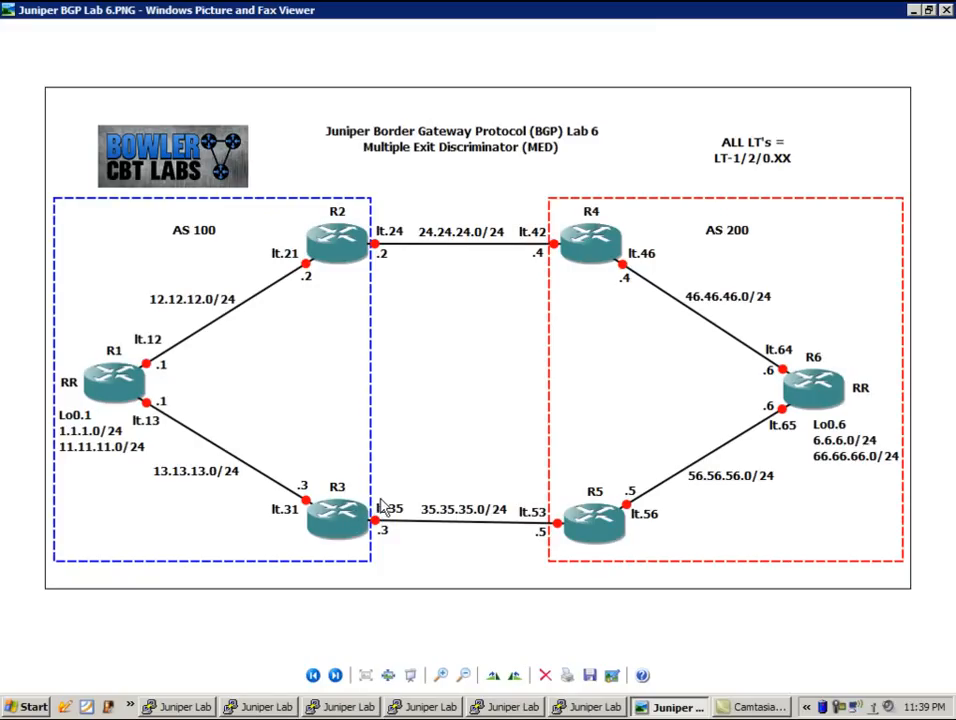
mouse_move(382, 516)
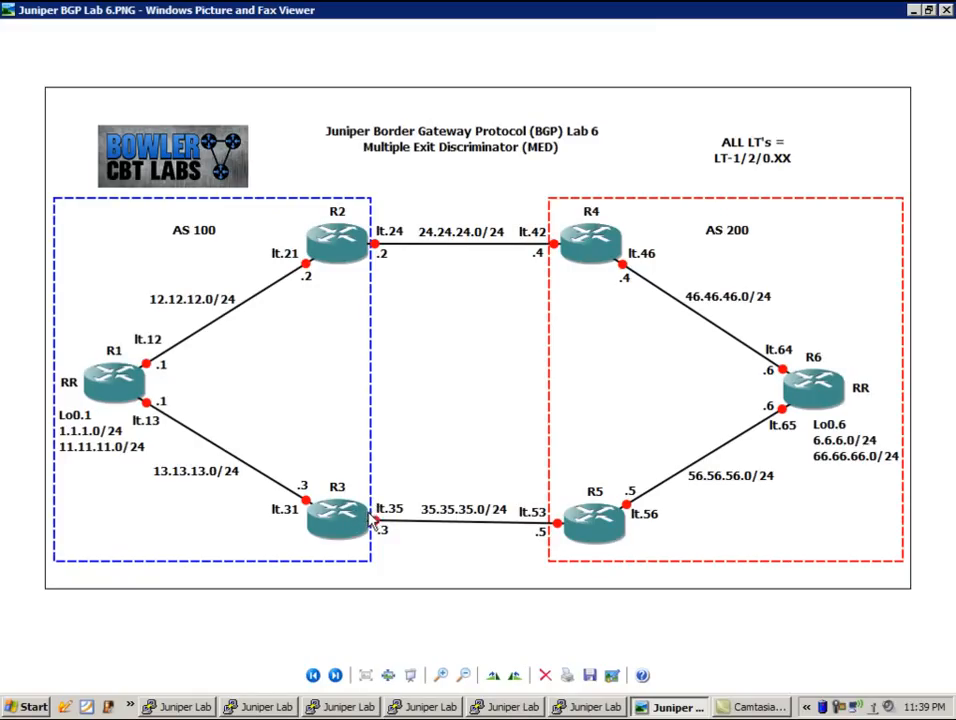
mouse_move(378, 512)
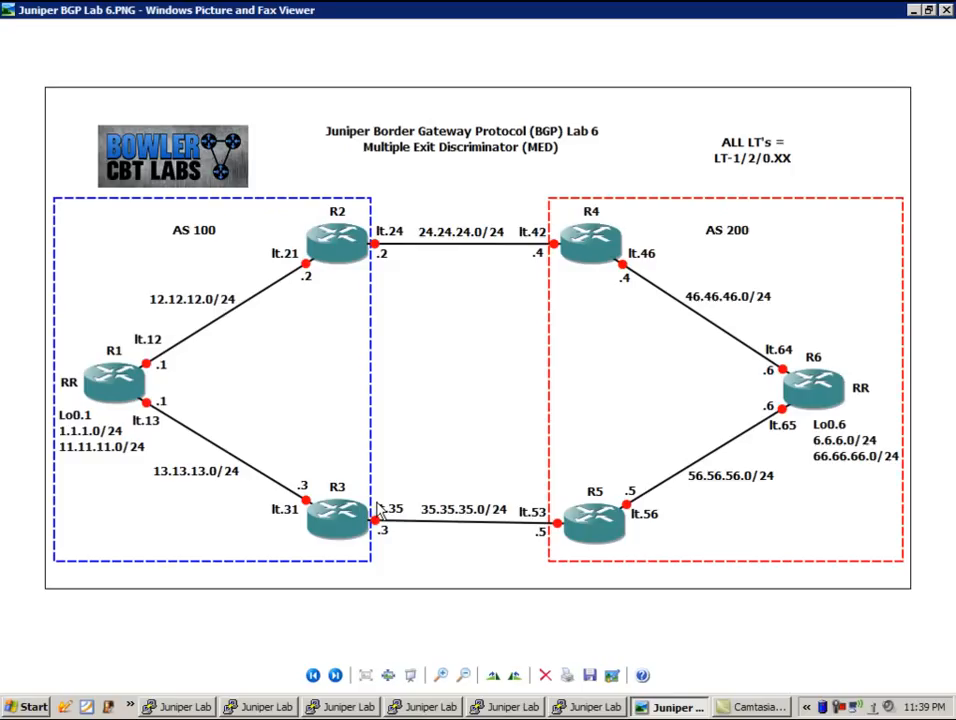
mouse_move(424, 478)
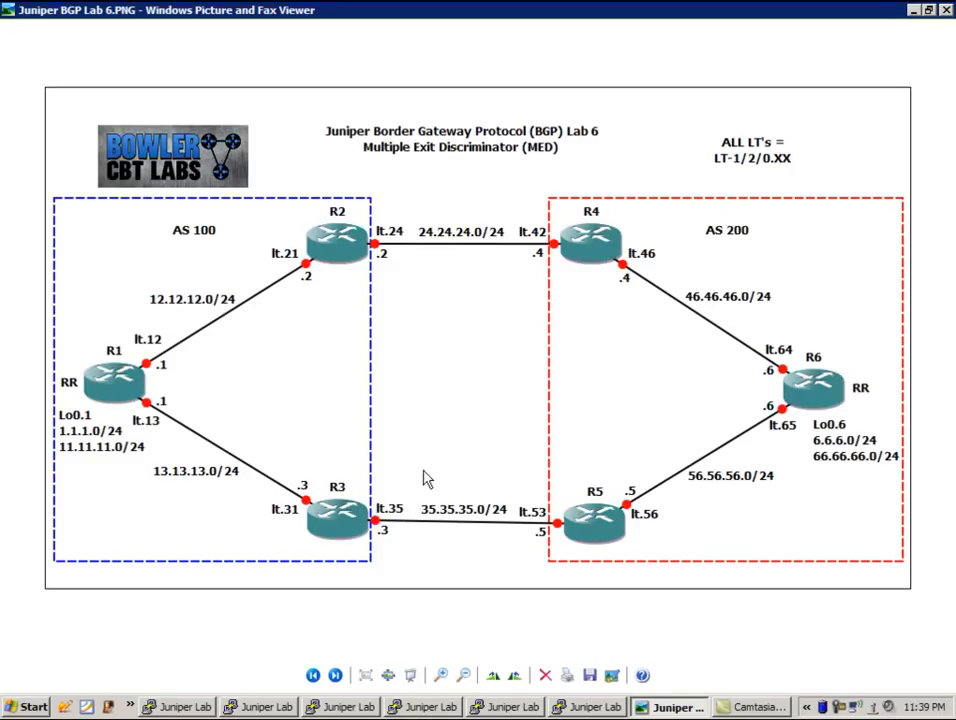
mouse_move(196, 448)
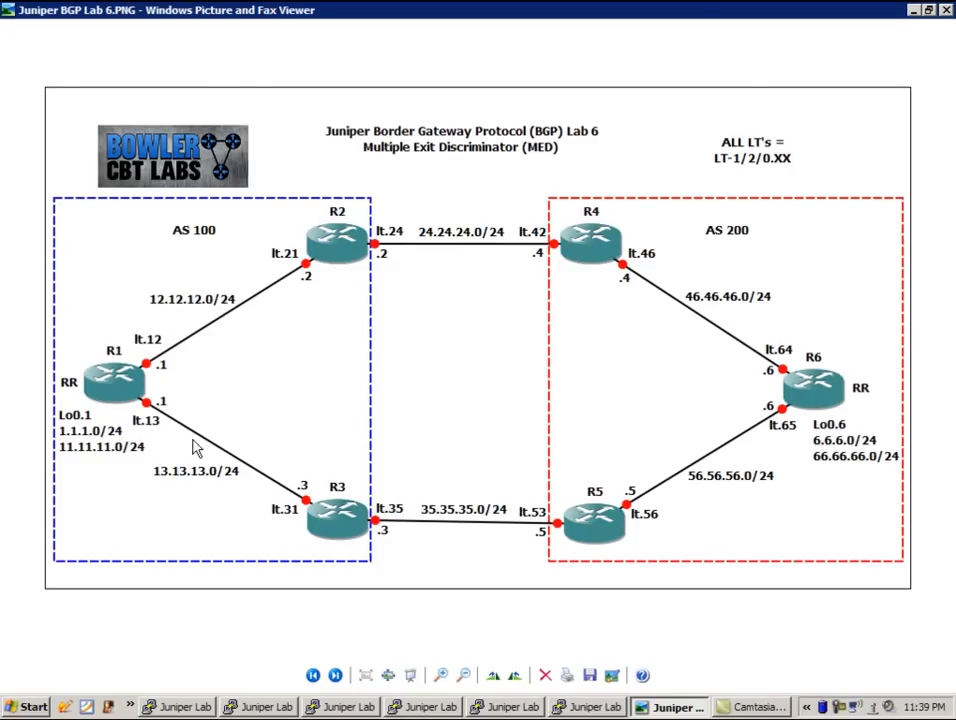
mouse_move(150, 412)
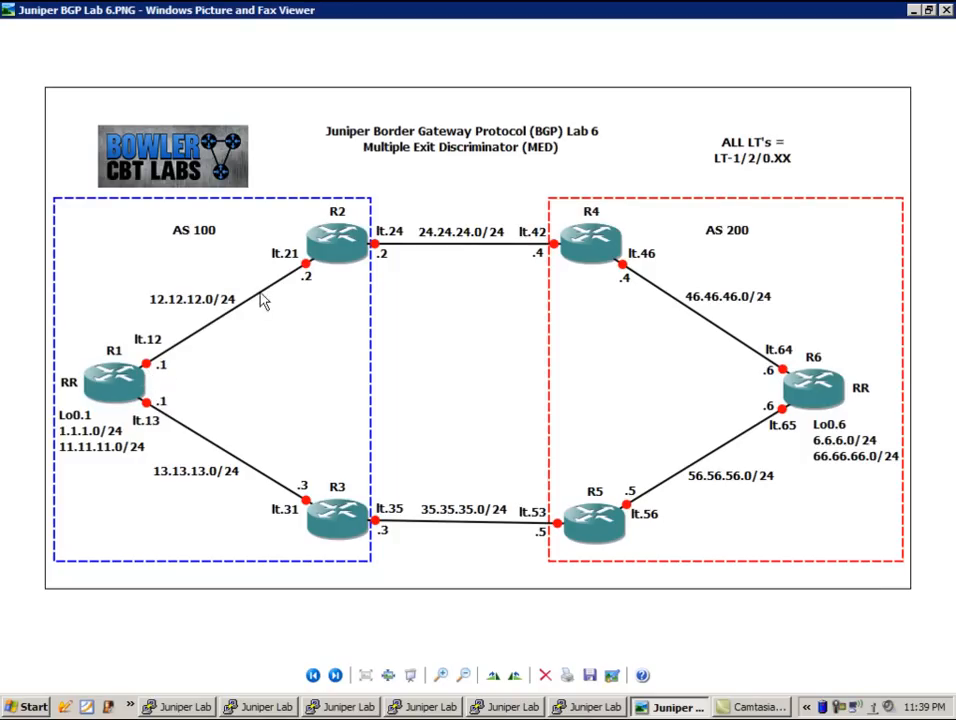
mouse_move(196, 374)
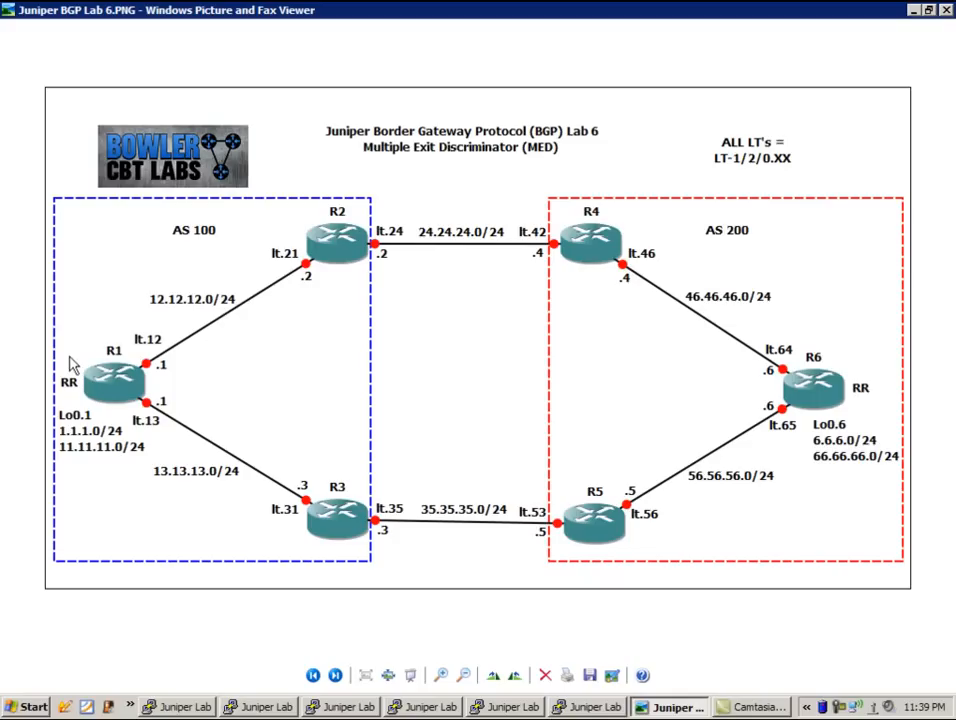
mouse_move(100, 422)
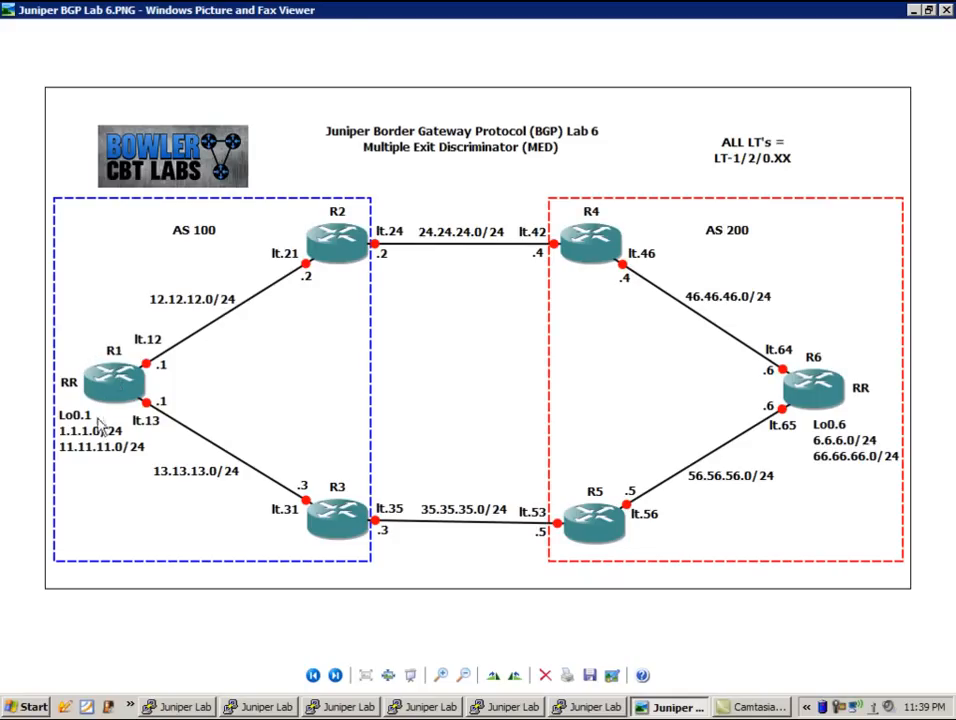
mouse_move(96, 436)
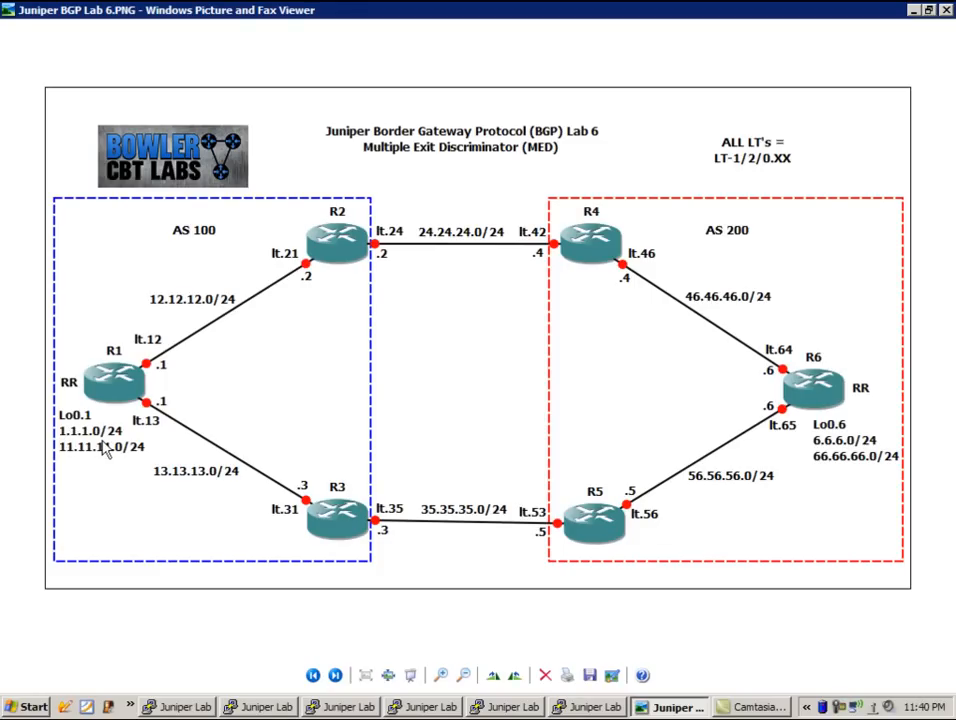
mouse_move(740, 444)
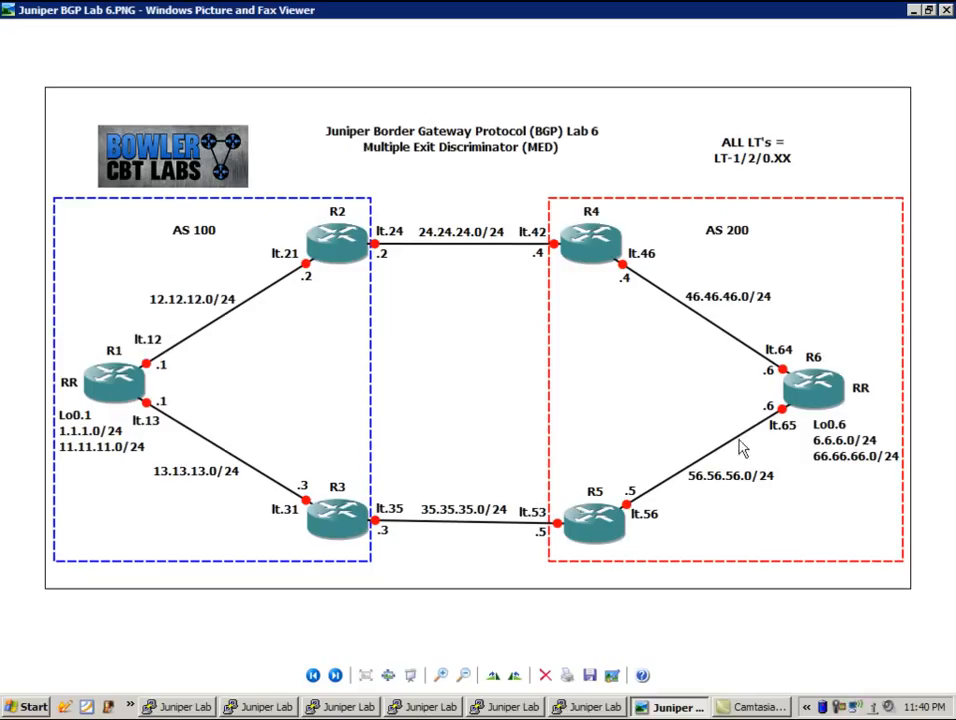
mouse_move(818, 432)
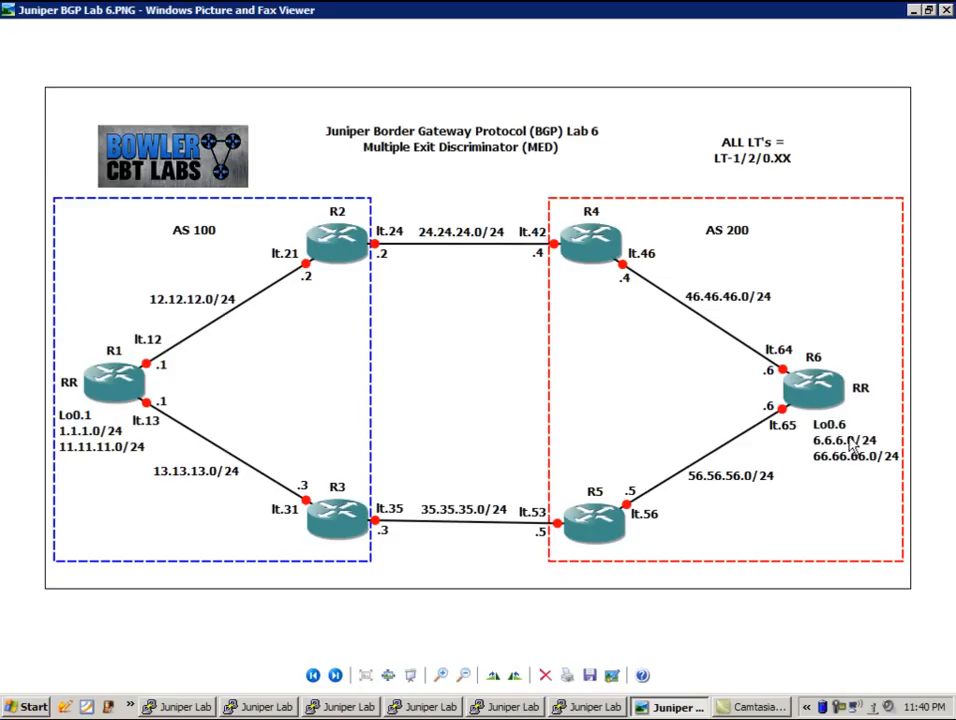
mouse_move(782, 408)
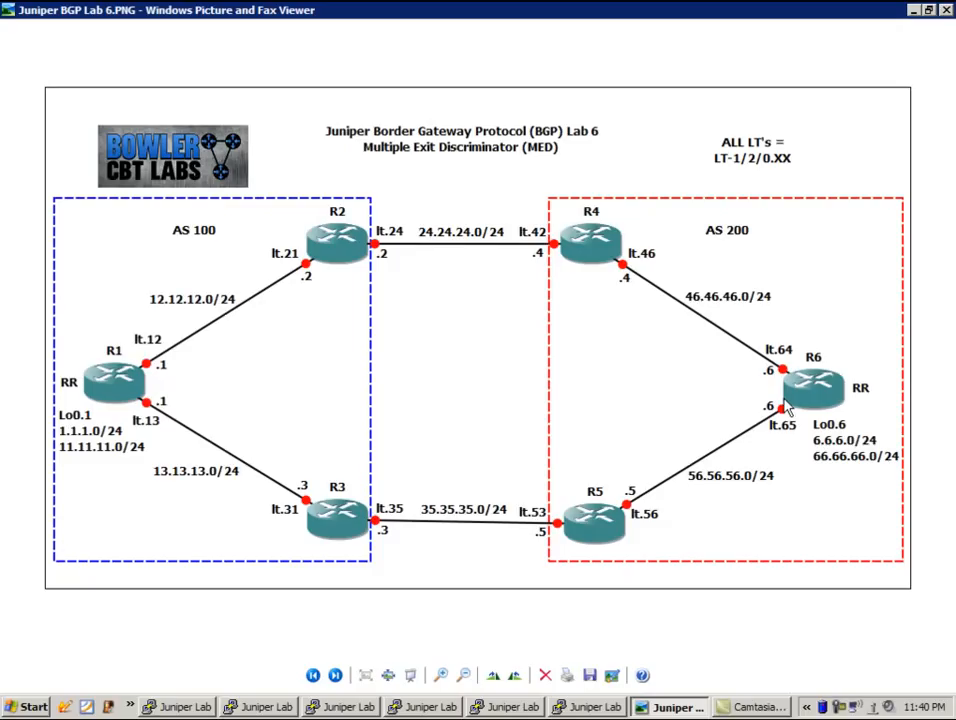
mouse_move(476, 260)
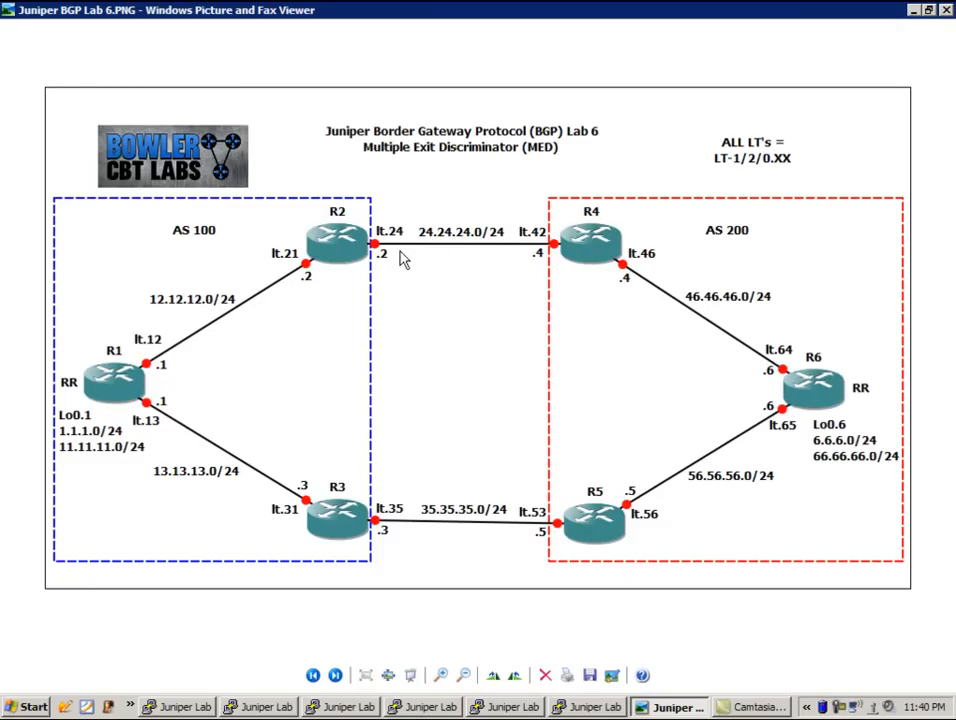
mouse_move(236, 300)
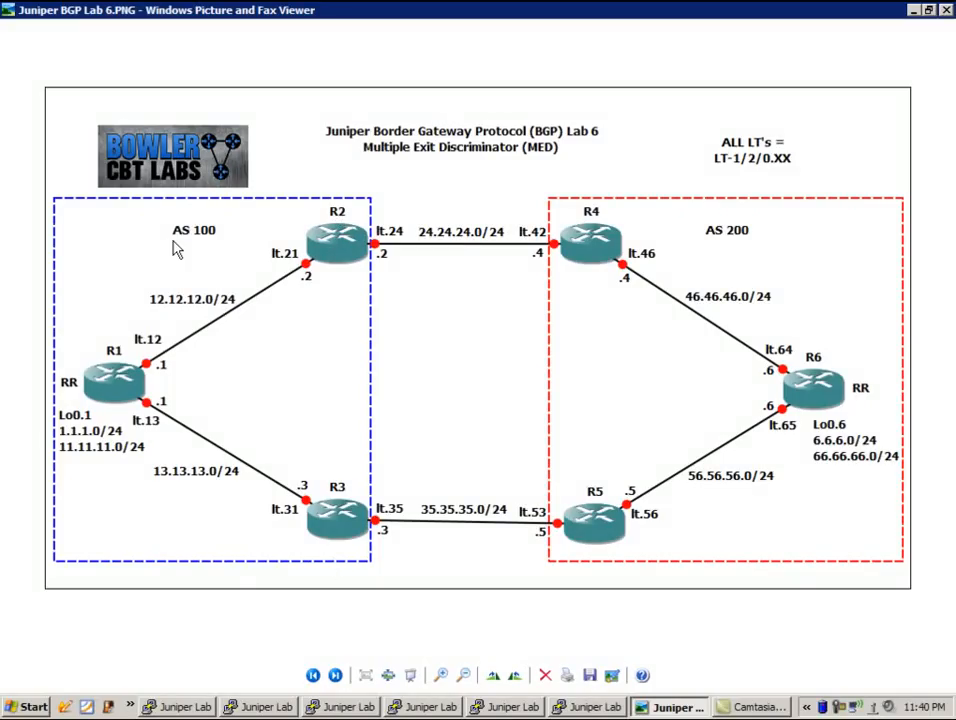
mouse_move(756, 352)
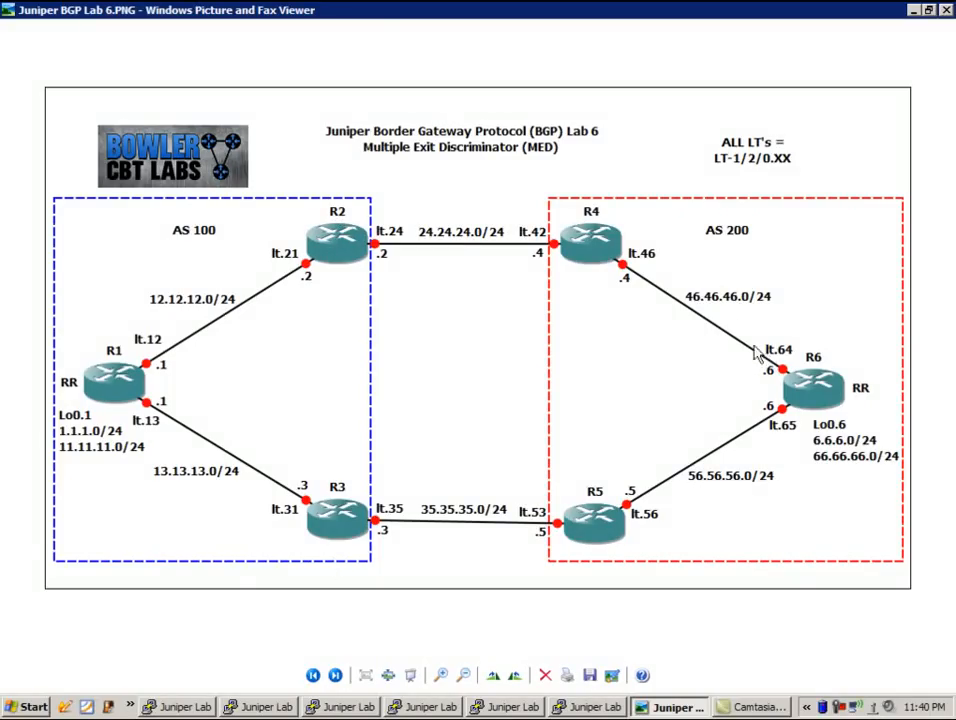
mouse_move(764, 368)
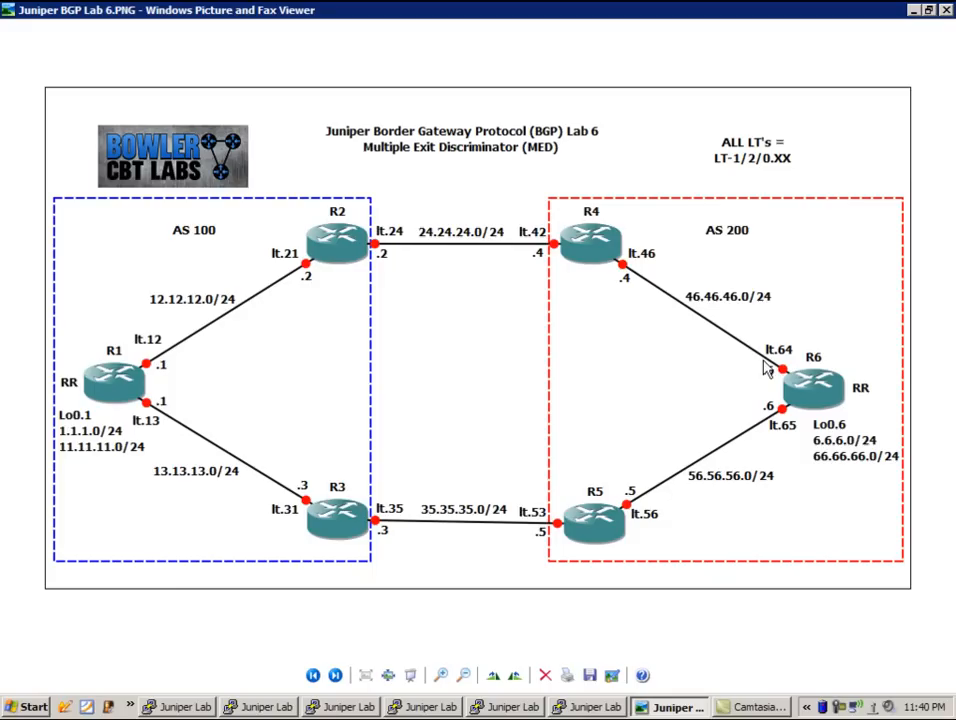
mouse_move(510, 320)
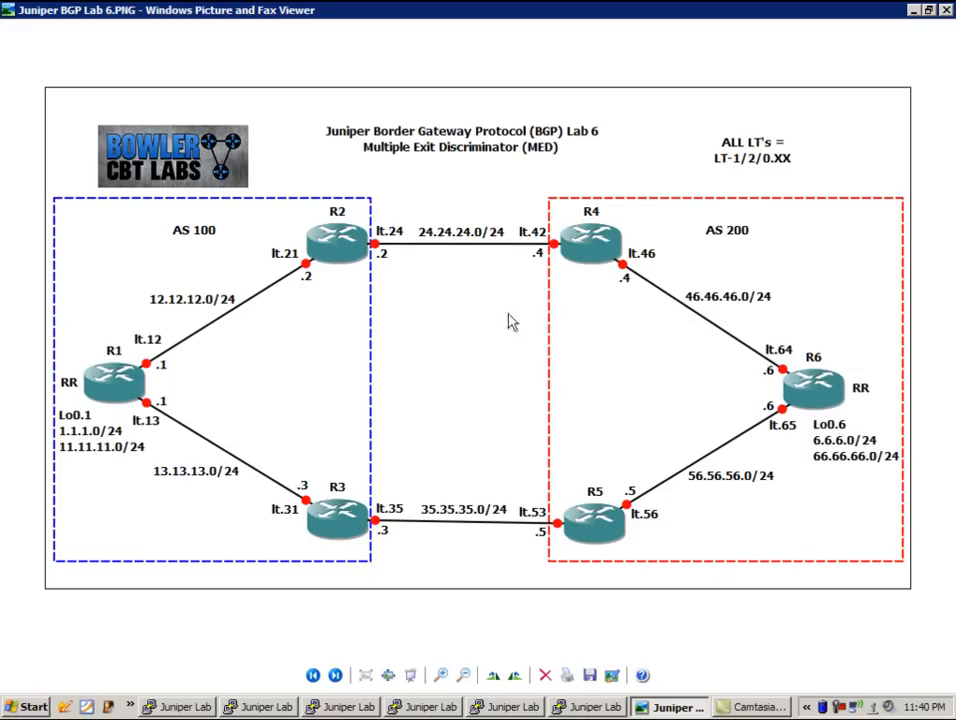
mouse_move(216, 338)
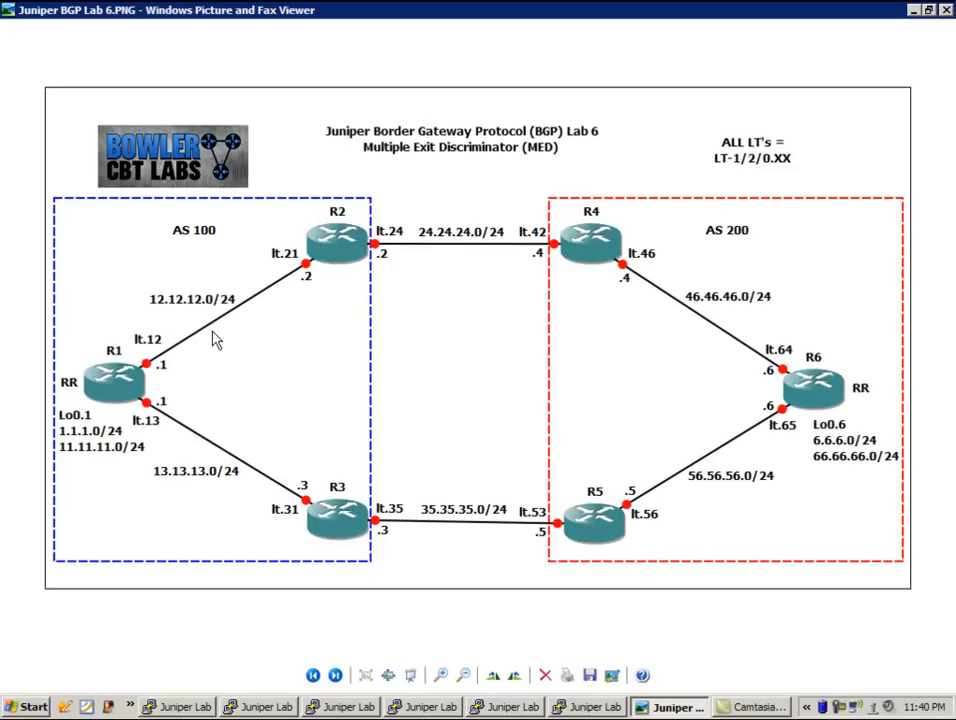
mouse_move(194, 266)
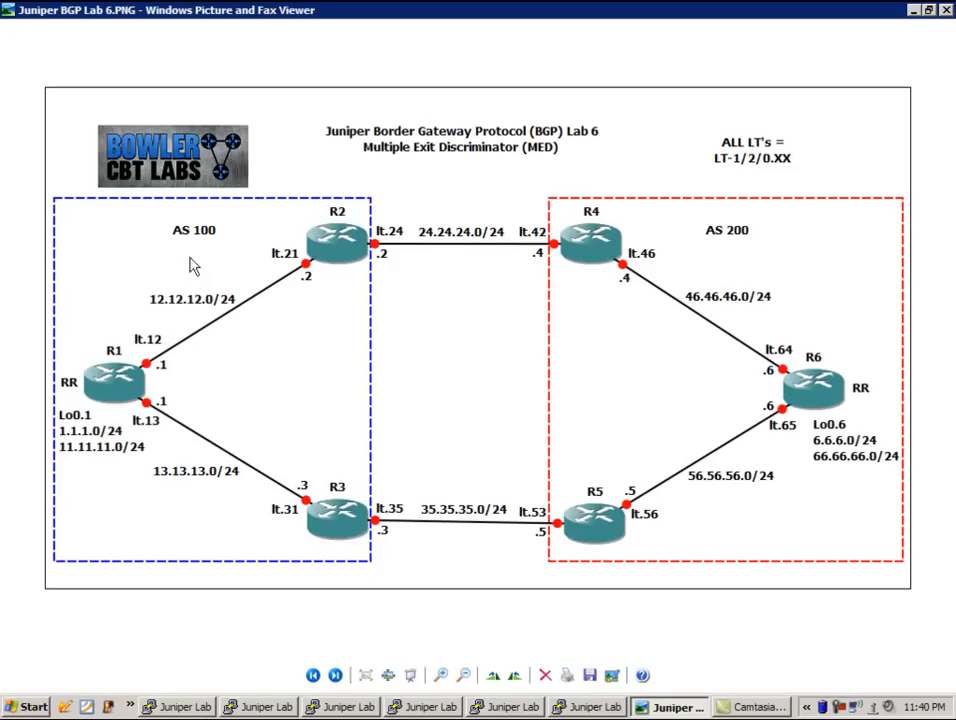
mouse_move(100, 384)
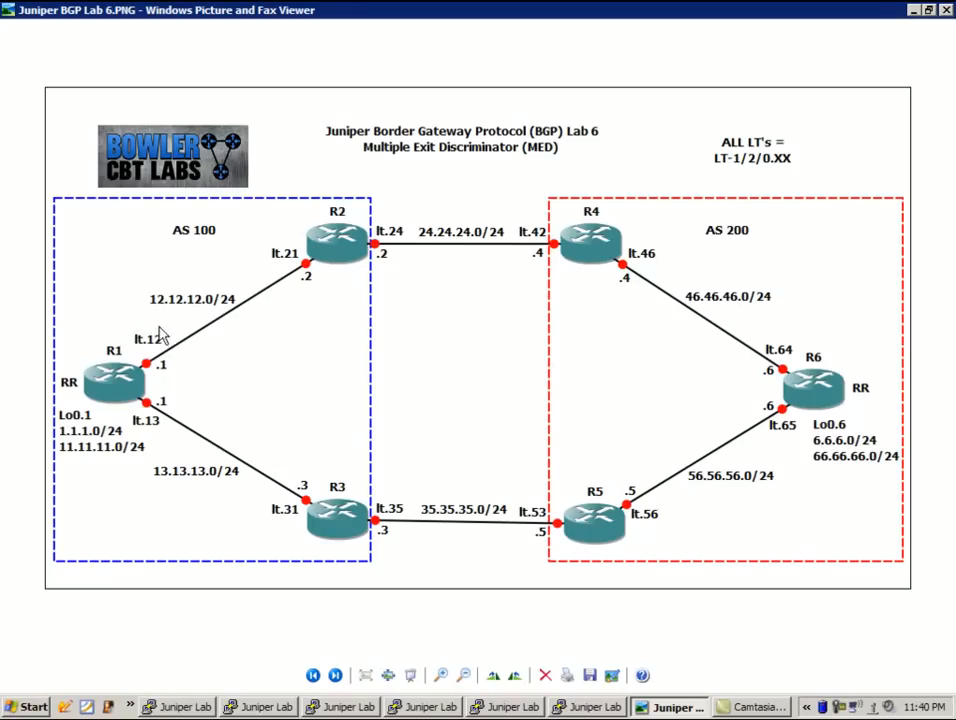
mouse_move(156, 330)
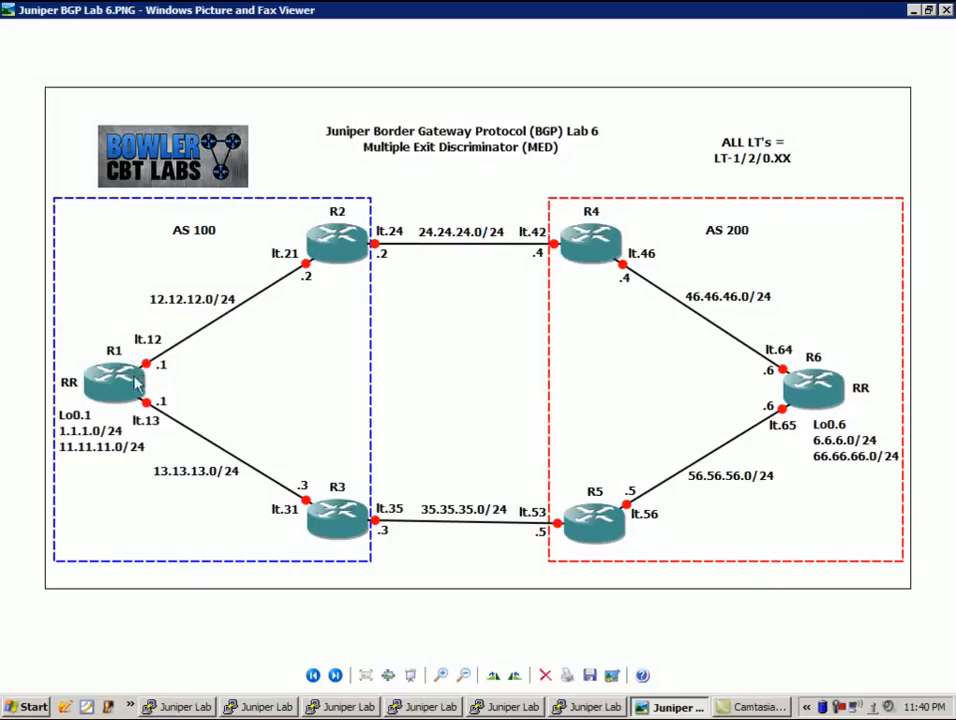
mouse_move(192, 348)
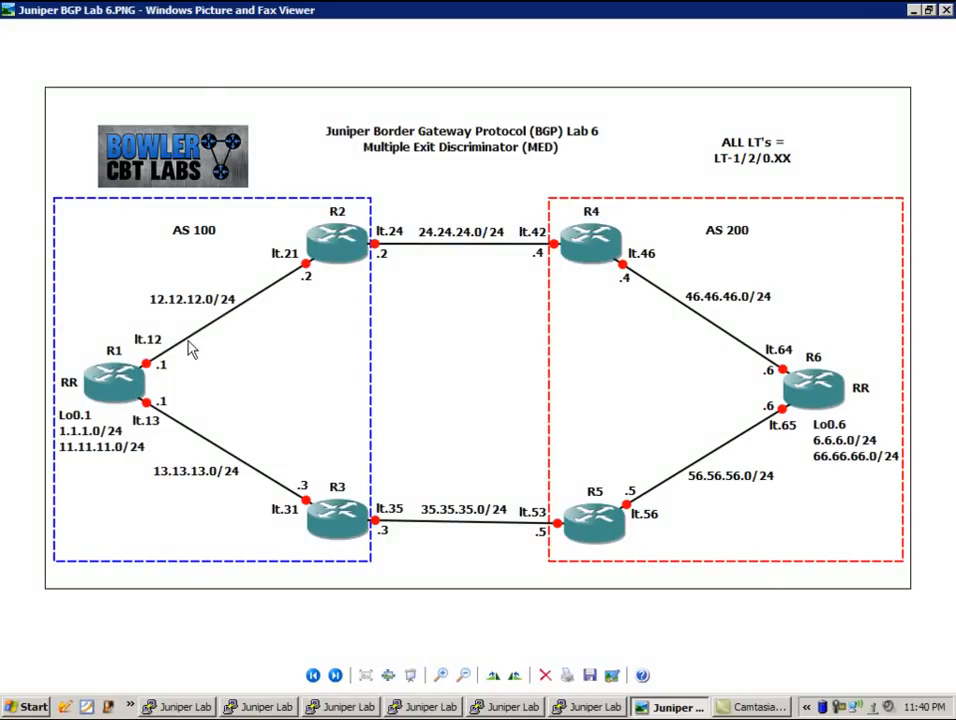
mouse_move(120, 380)
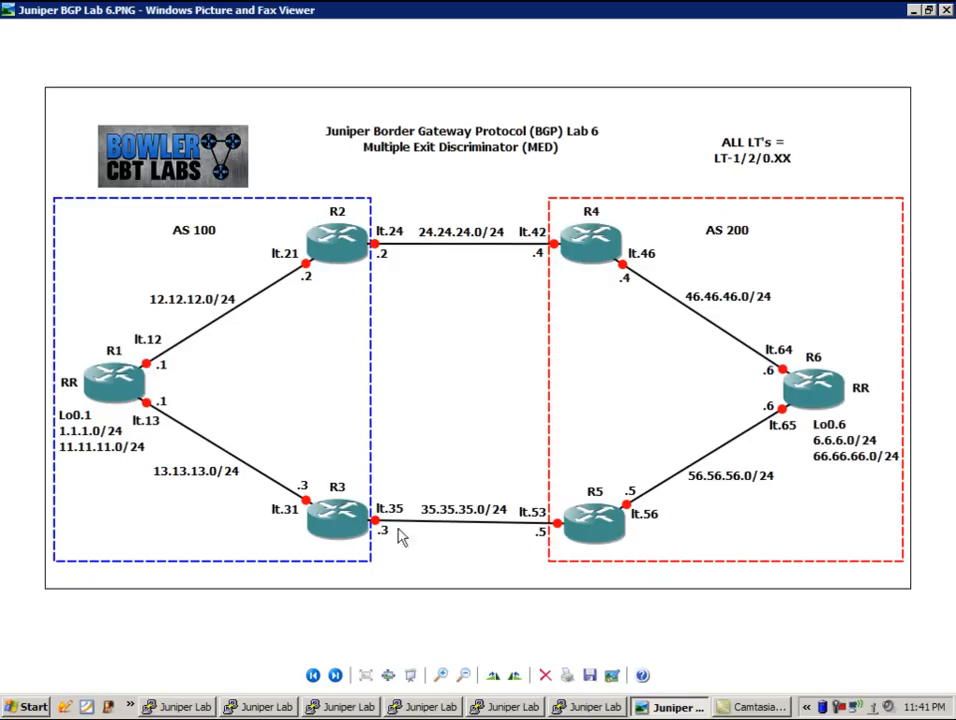
mouse_move(314, 344)
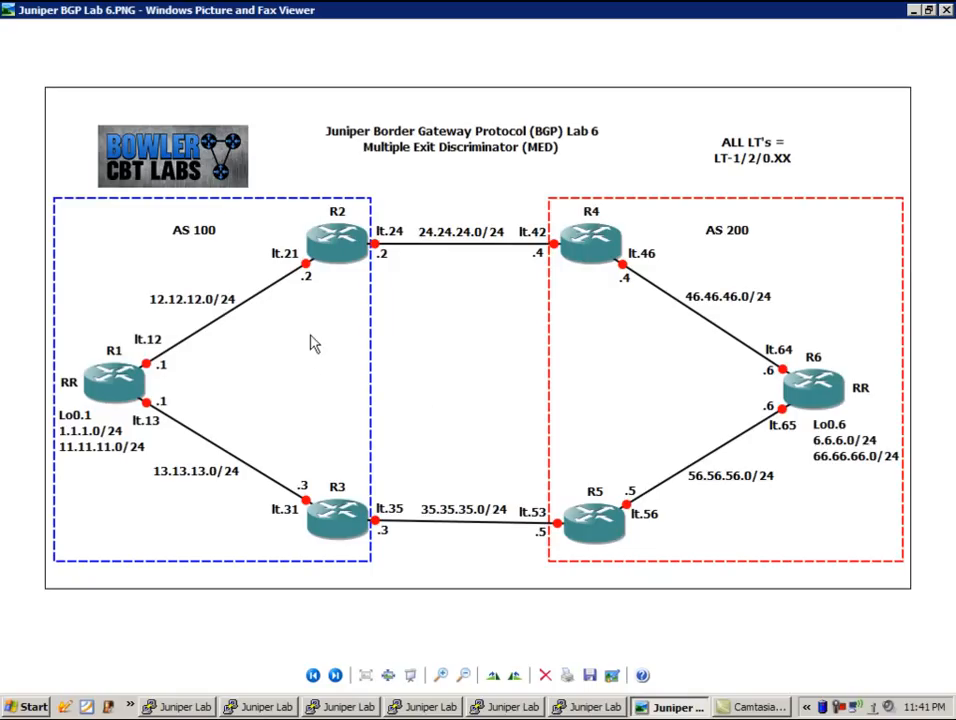
mouse_move(316, 492)
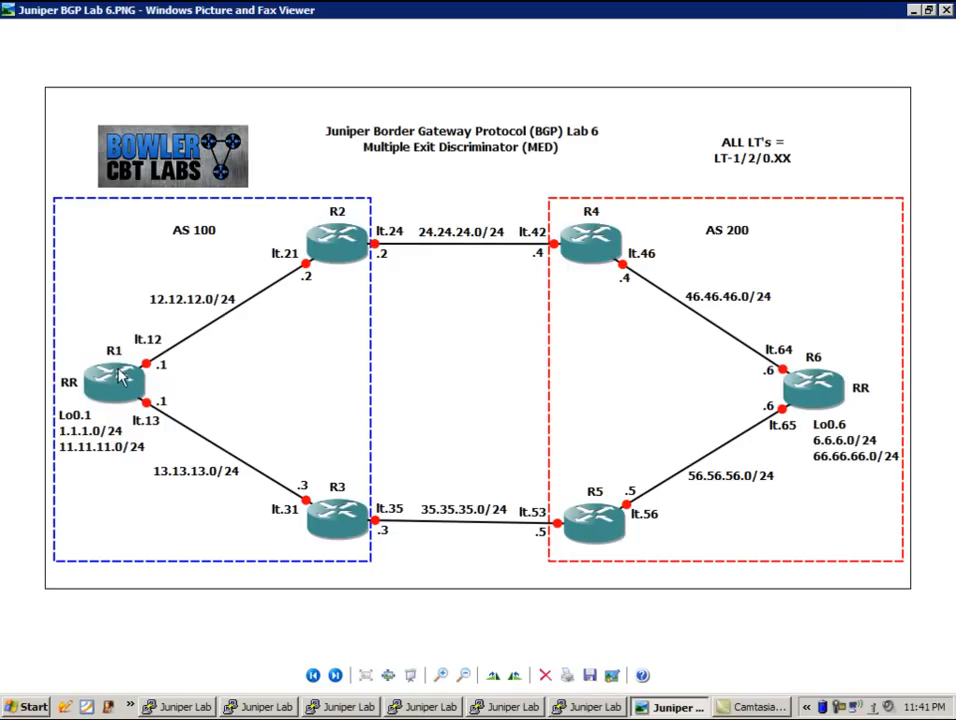
mouse_move(100, 388)
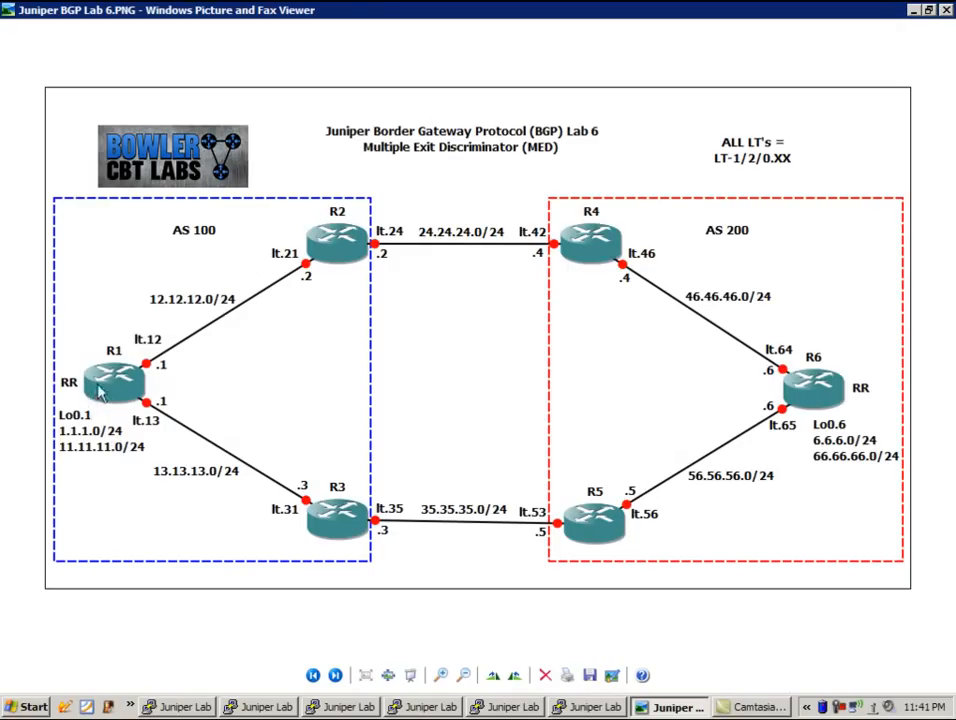
mouse_move(276, 532)
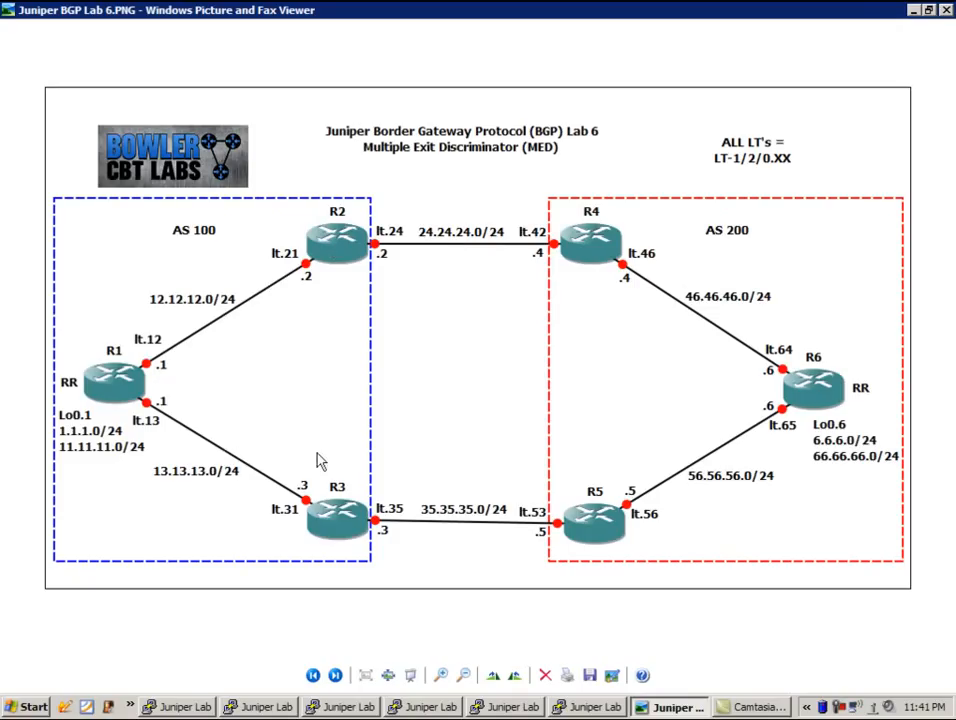
mouse_move(640, 252)
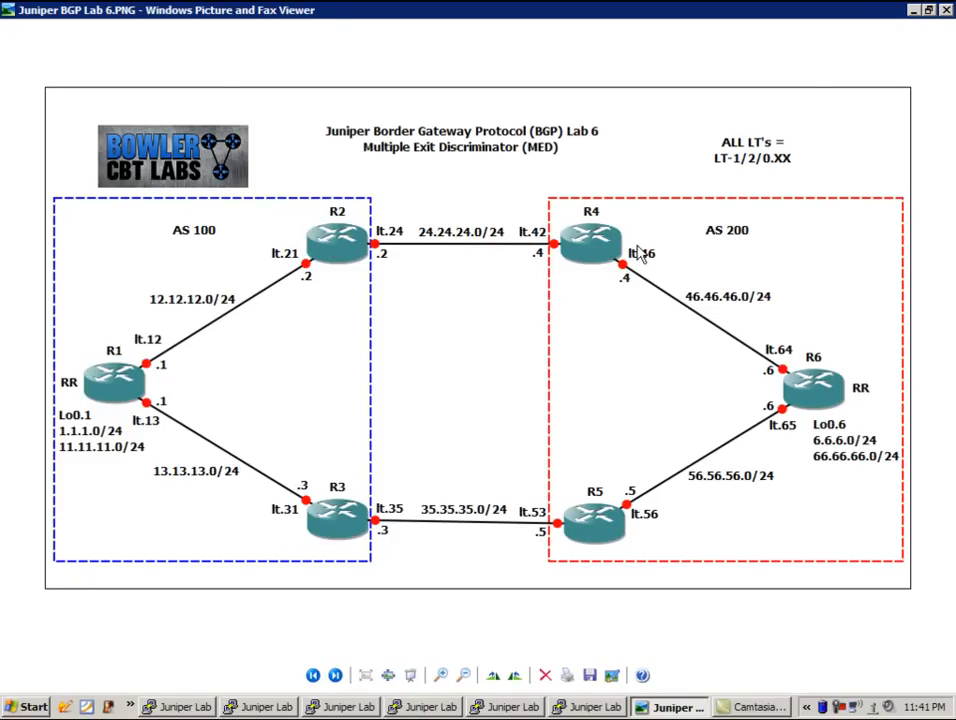
mouse_move(888, 276)
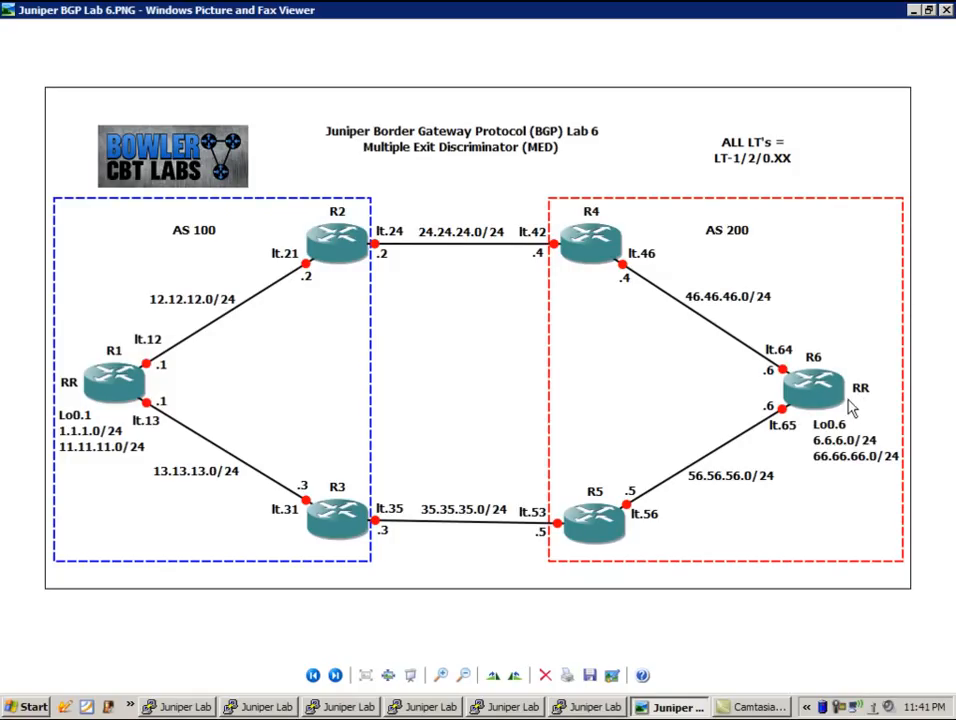
mouse_move(818, 406)
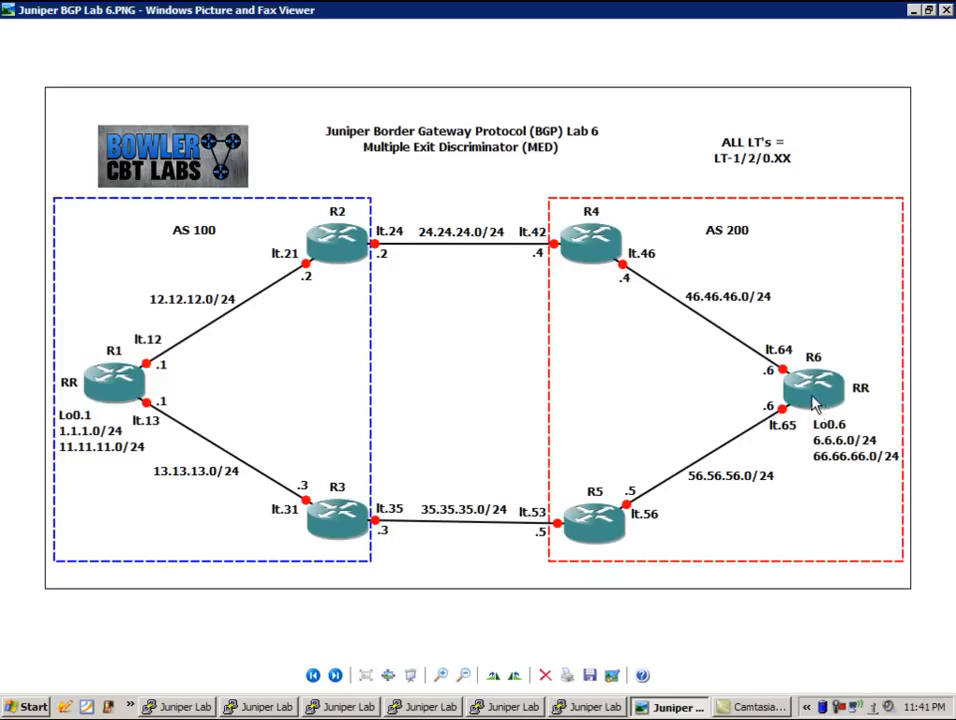
mouse_move(636, 424)
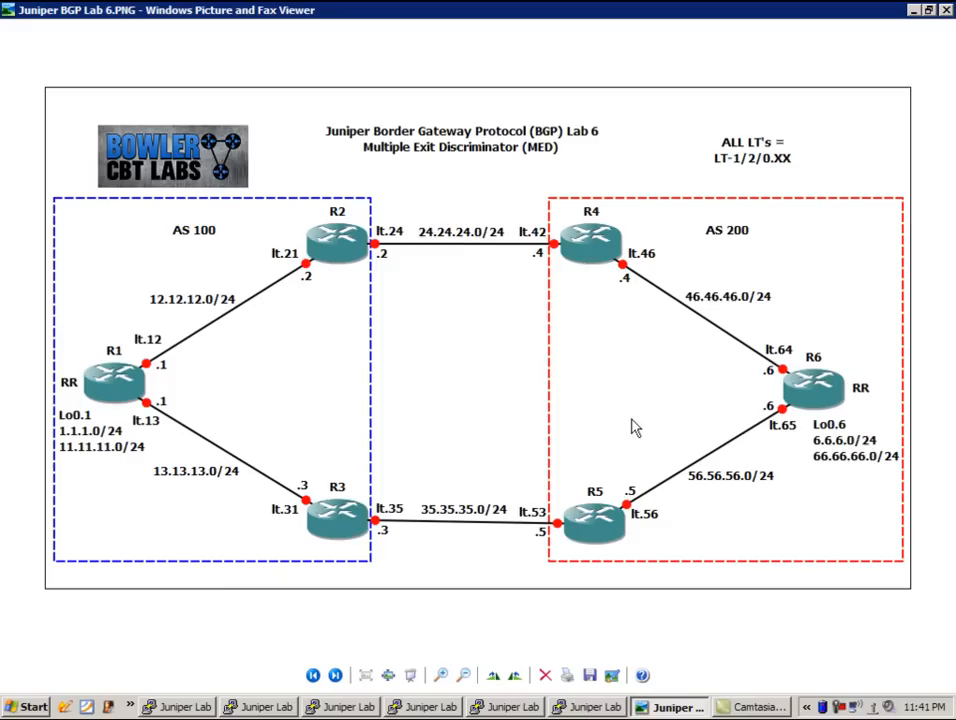
mouse_move(612, 494)
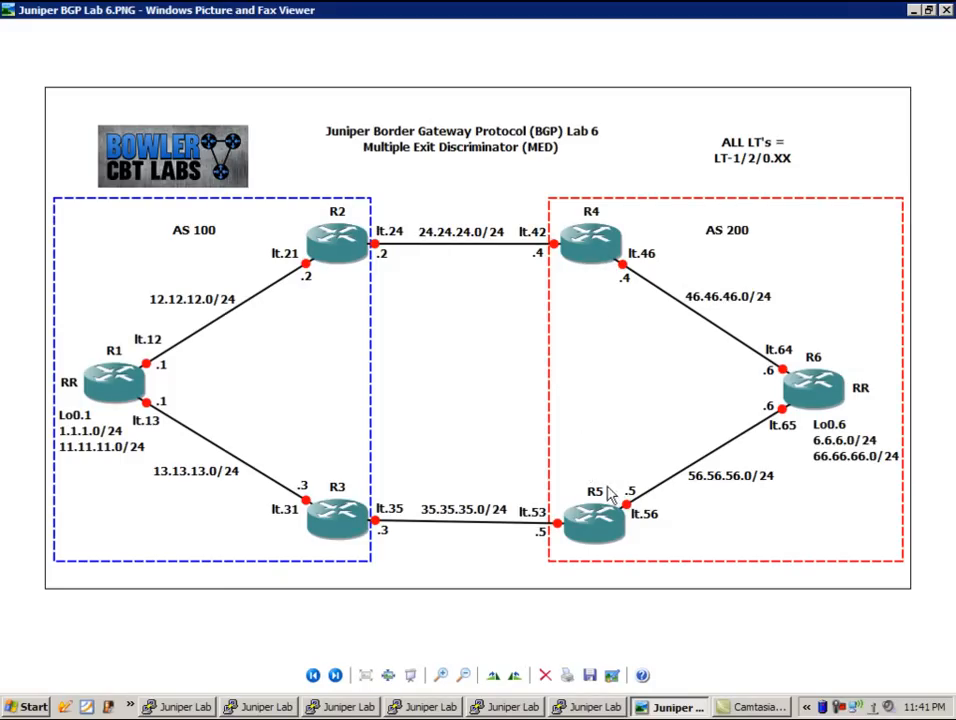
mouse_move(604, 494)
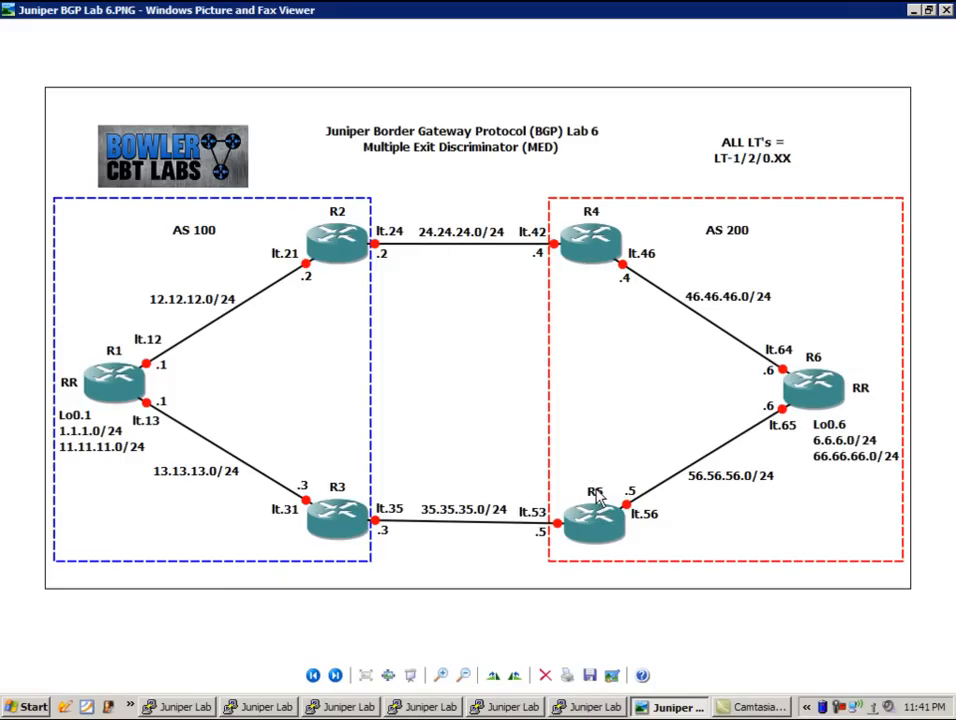
mouse_move(750, 388)
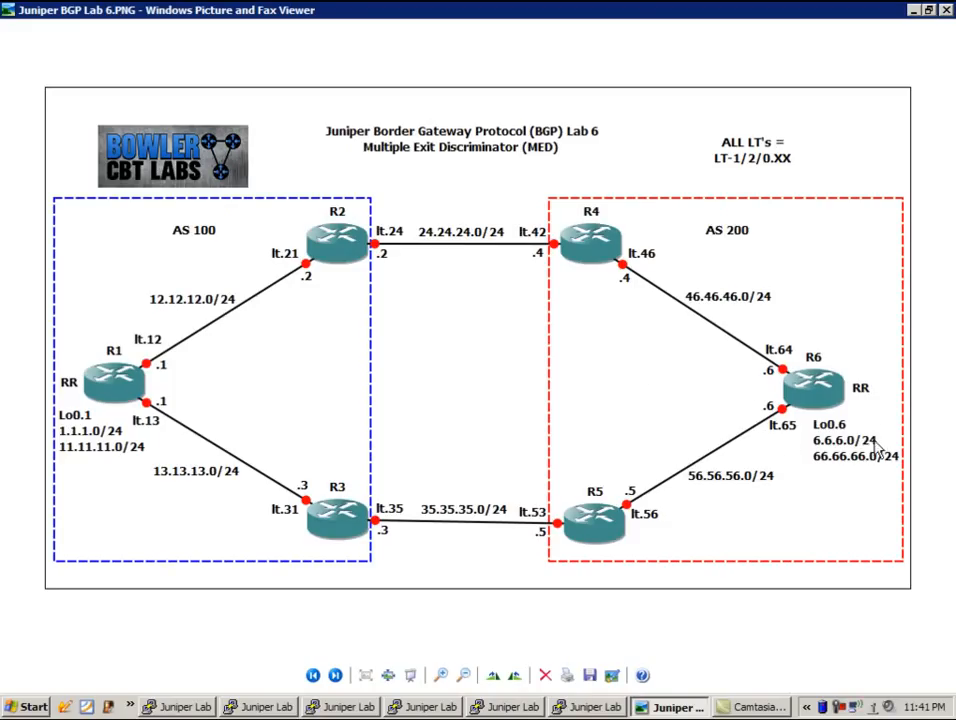
mouse_move(850, 444)
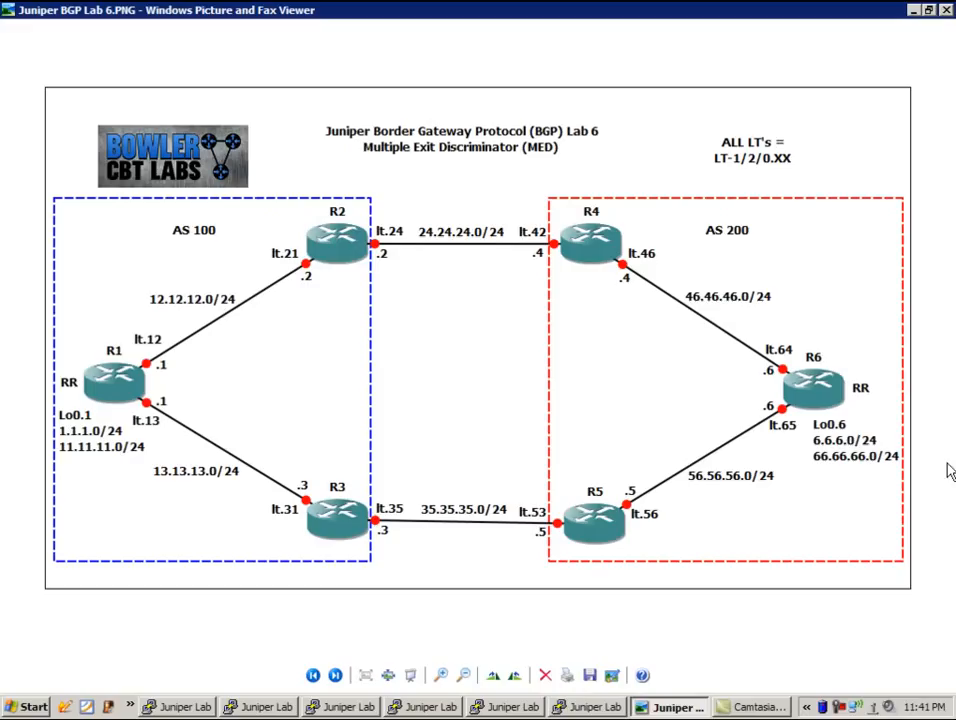
mouse_move(784, 392)
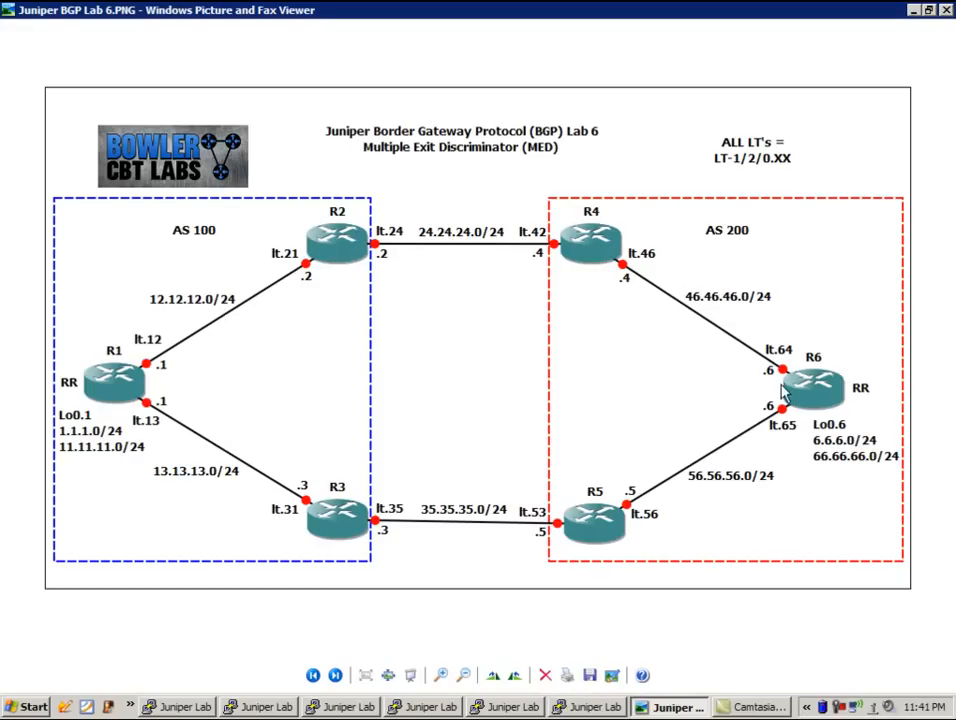
mouse_move(744, 308)
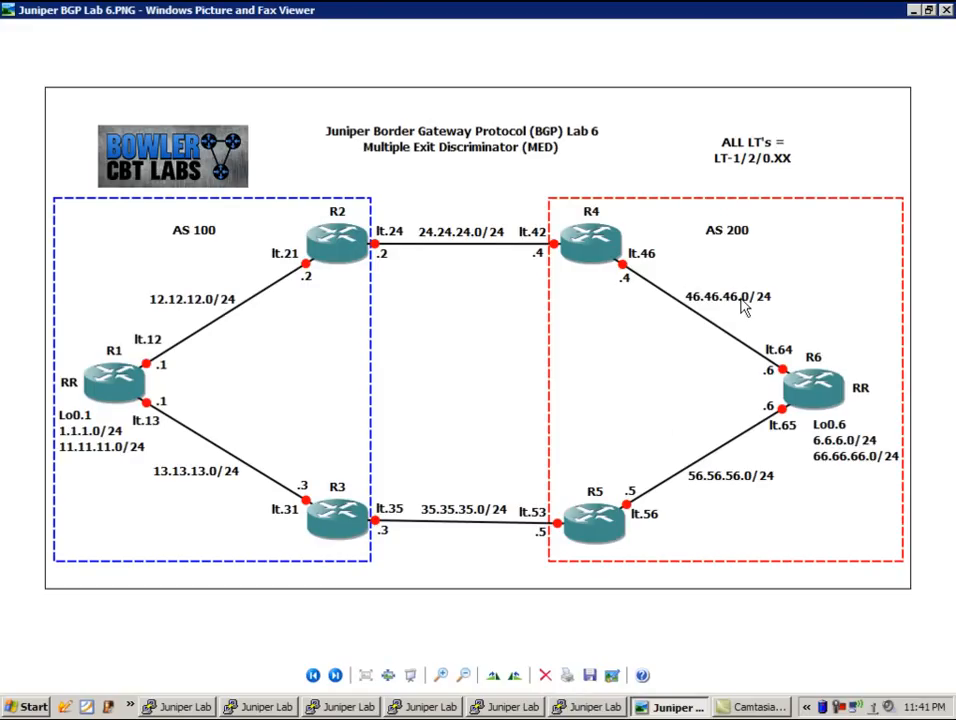
mouse_move(858, 288)
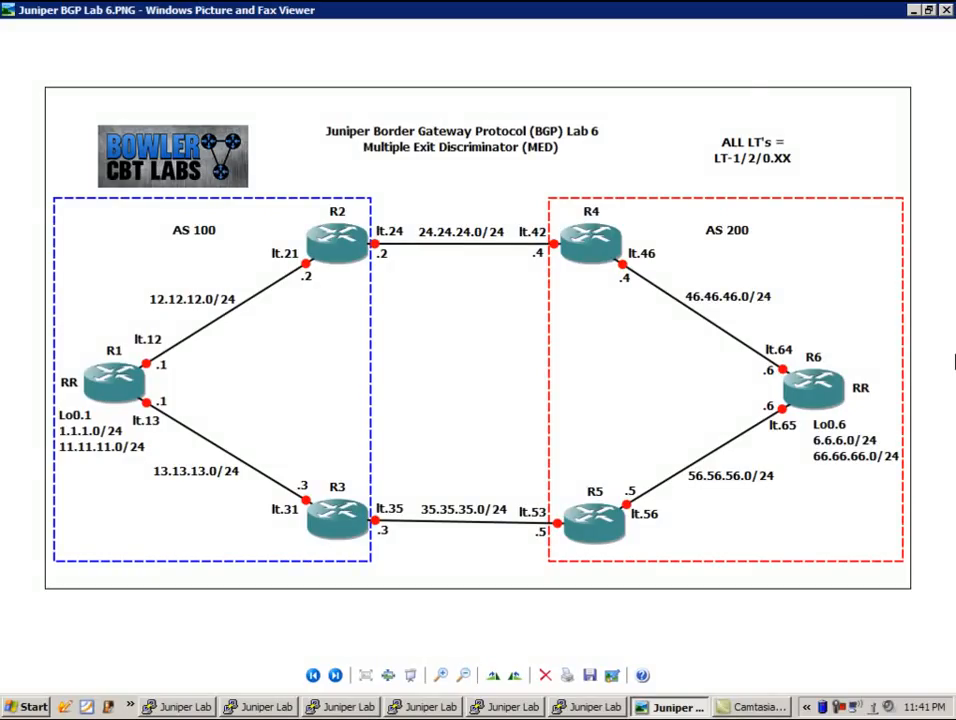
mouse_move(664, 316)
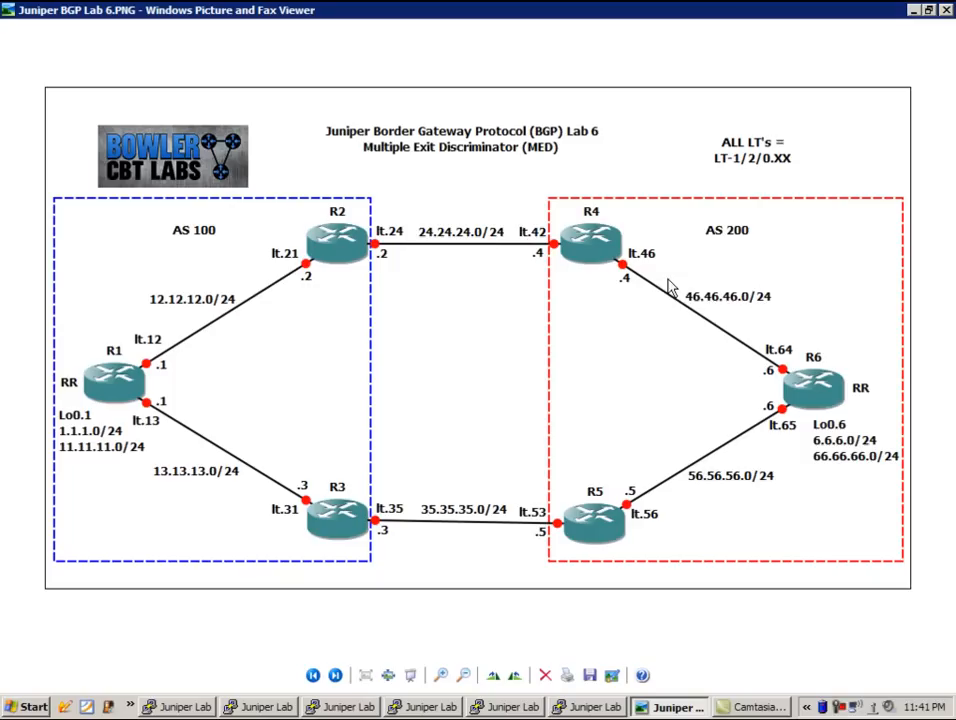
mouse_move(824, 364)
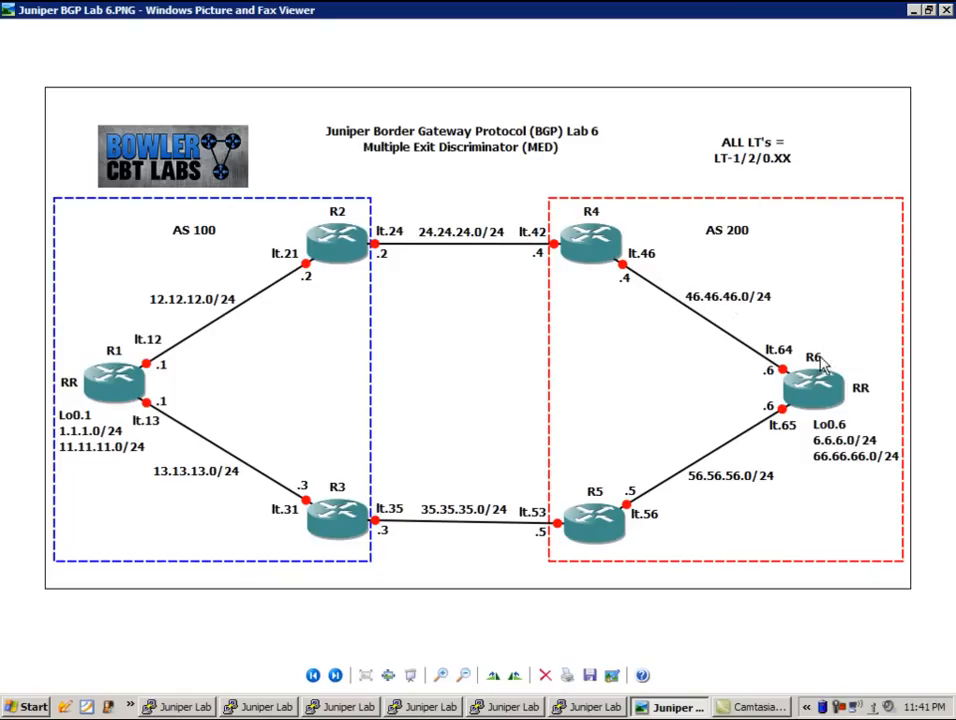
mouse_move(838, 398)
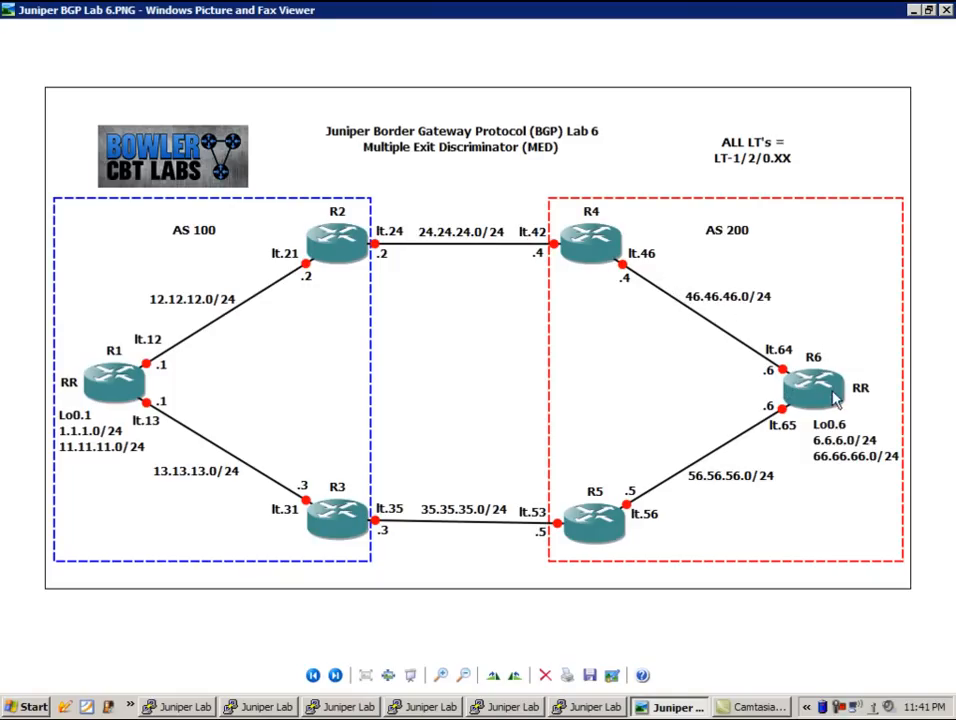
mouse_move(336, 404)
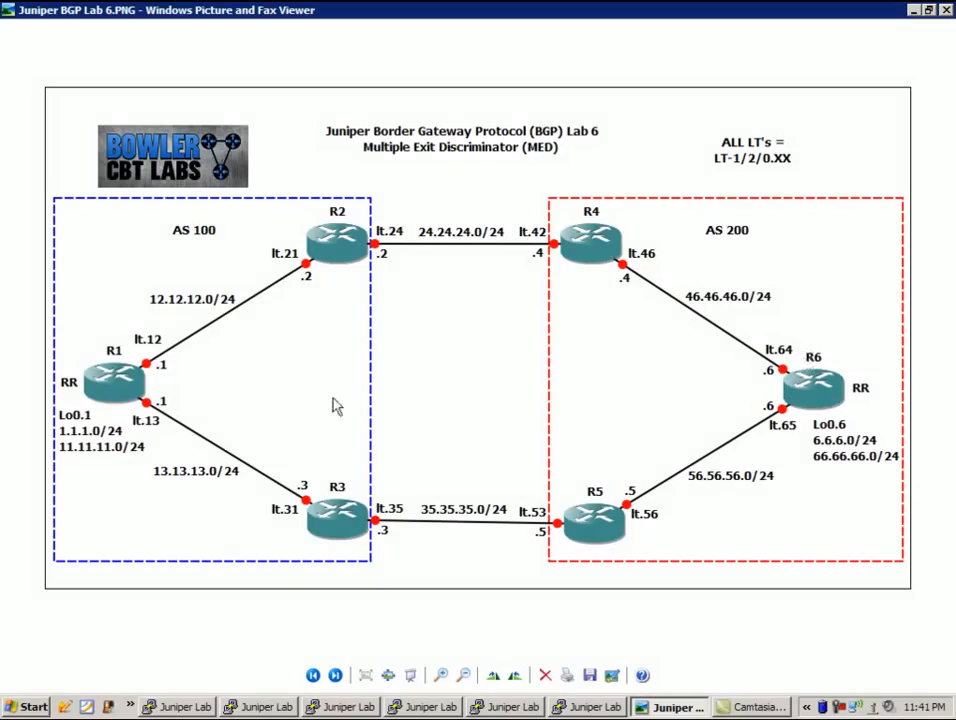
mouse_move(118, 400)
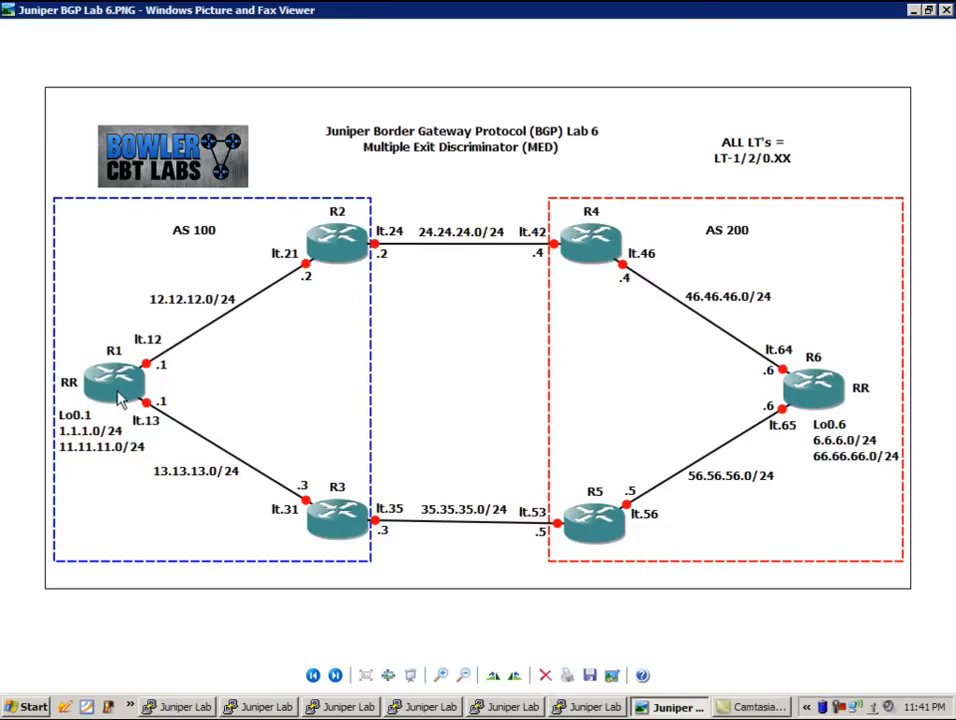
mouse_move(608, 372)
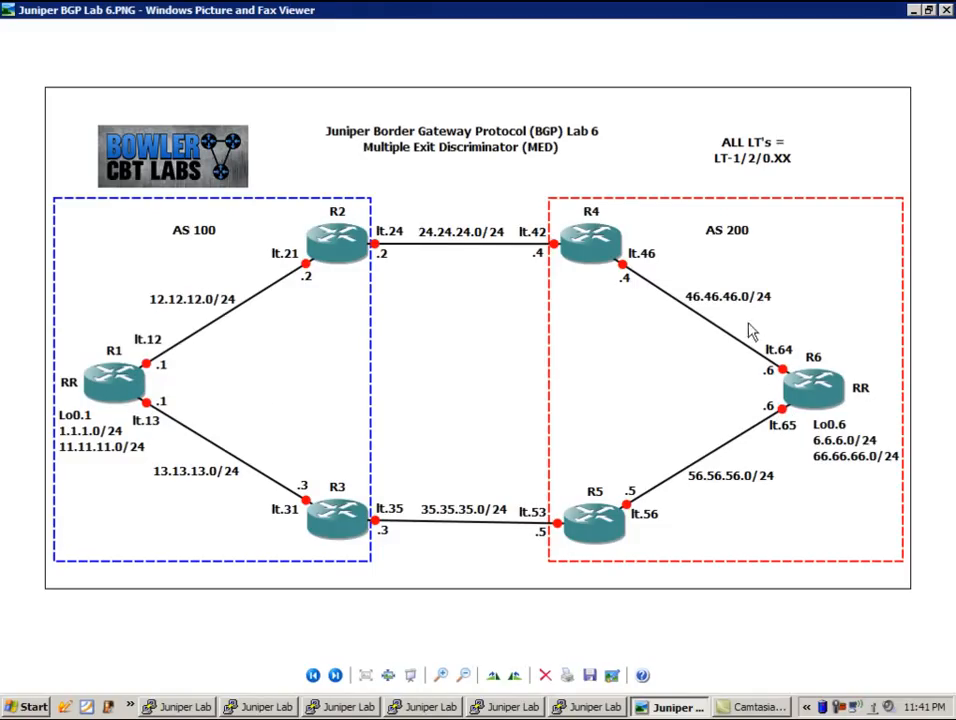
mouse_move(818, 404)
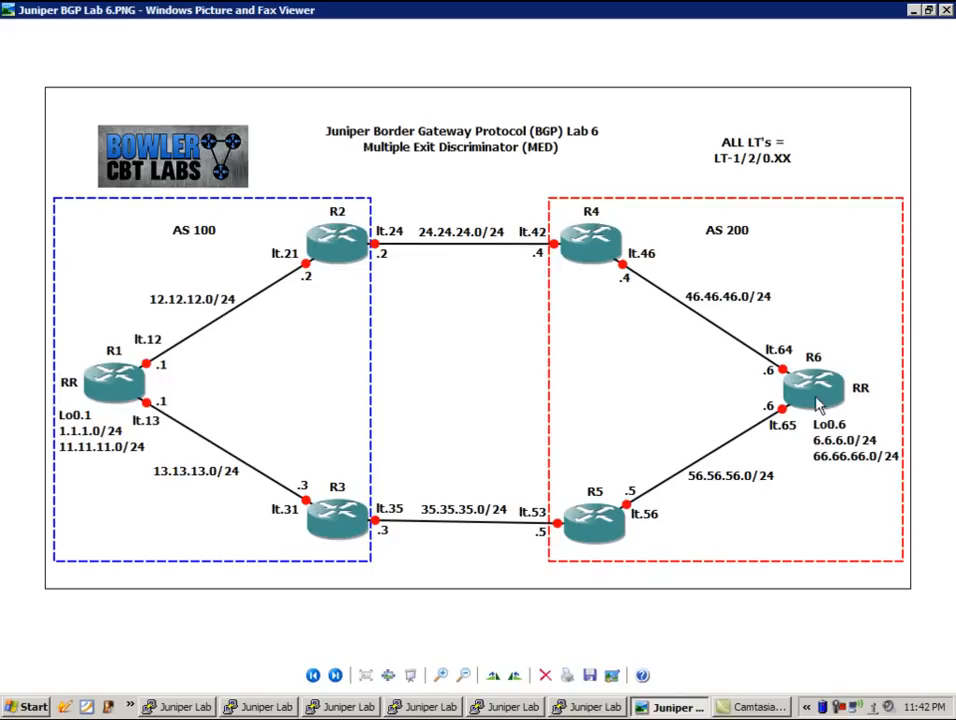
mouse_move(752, 368)
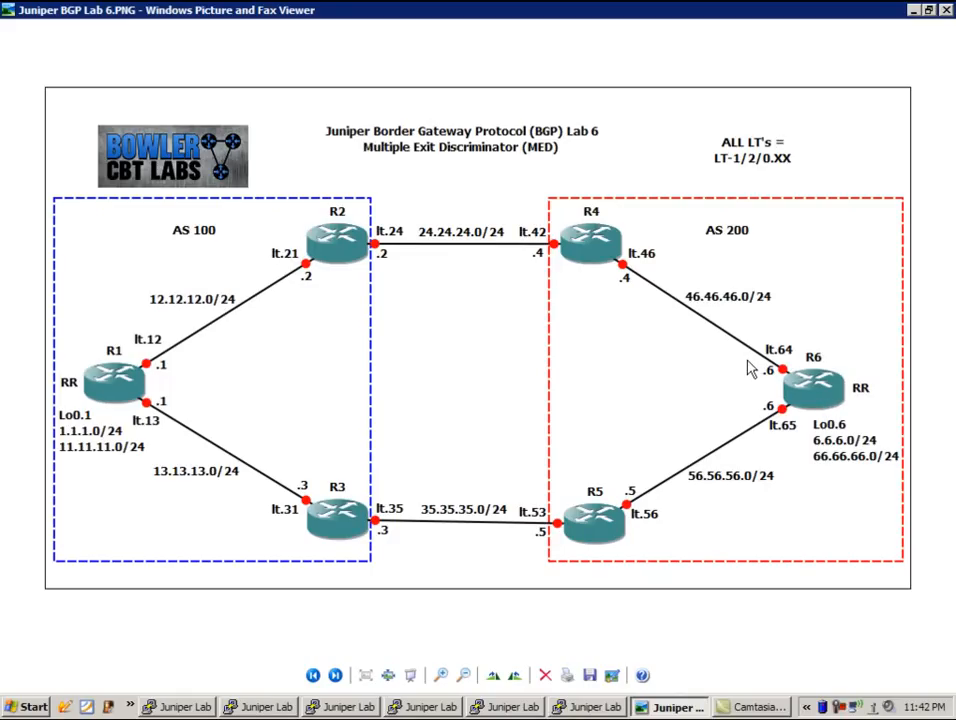